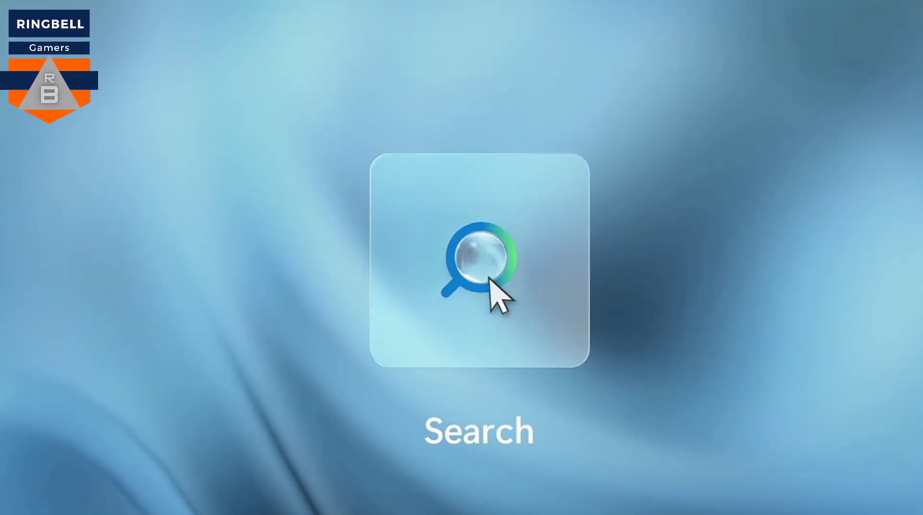
Step: Search for 'settings' and launch the Settings app from the Best match result
type("settings")
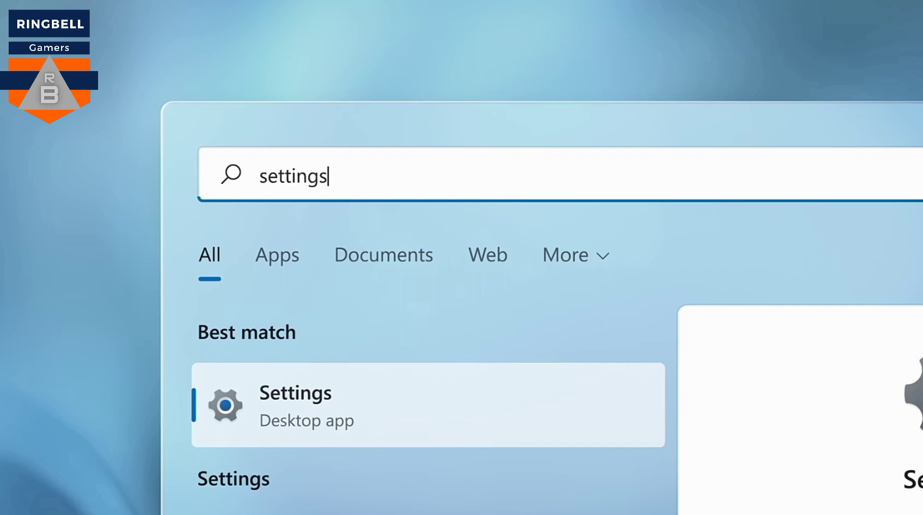
left_click(294, 404)
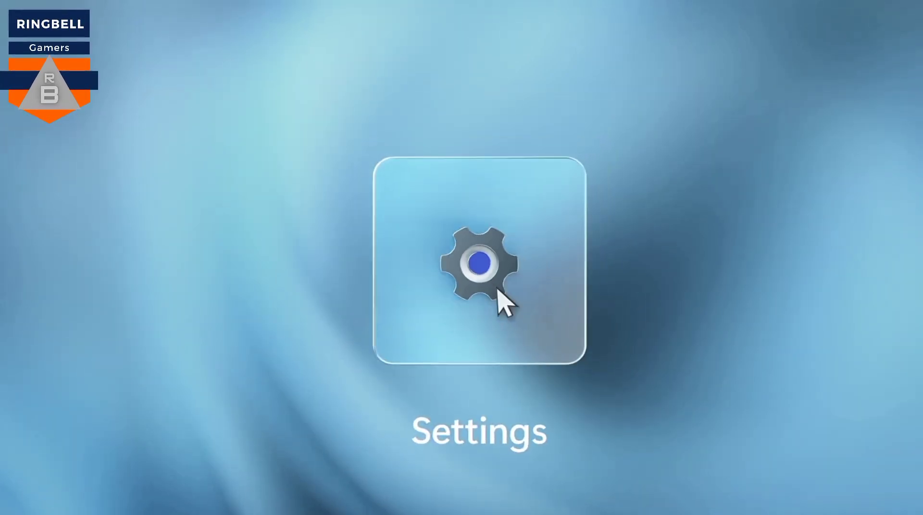
left_click(479, 263)
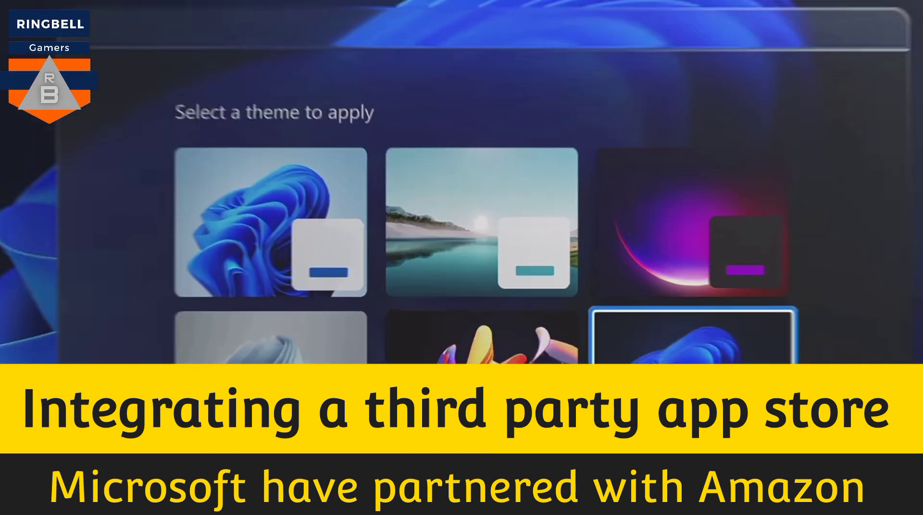